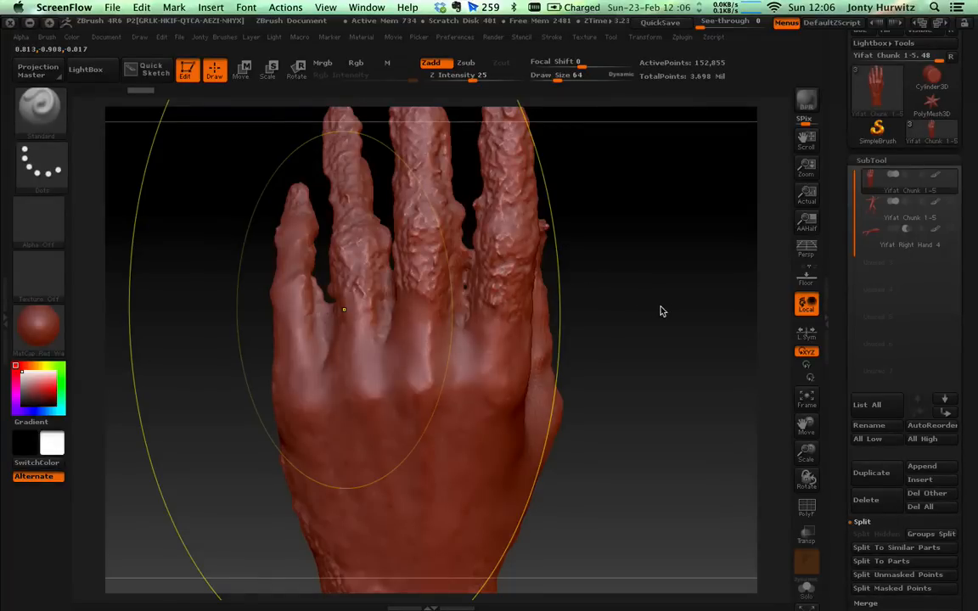
{"action": "mouse_move", "coordinate": [696, 394]}
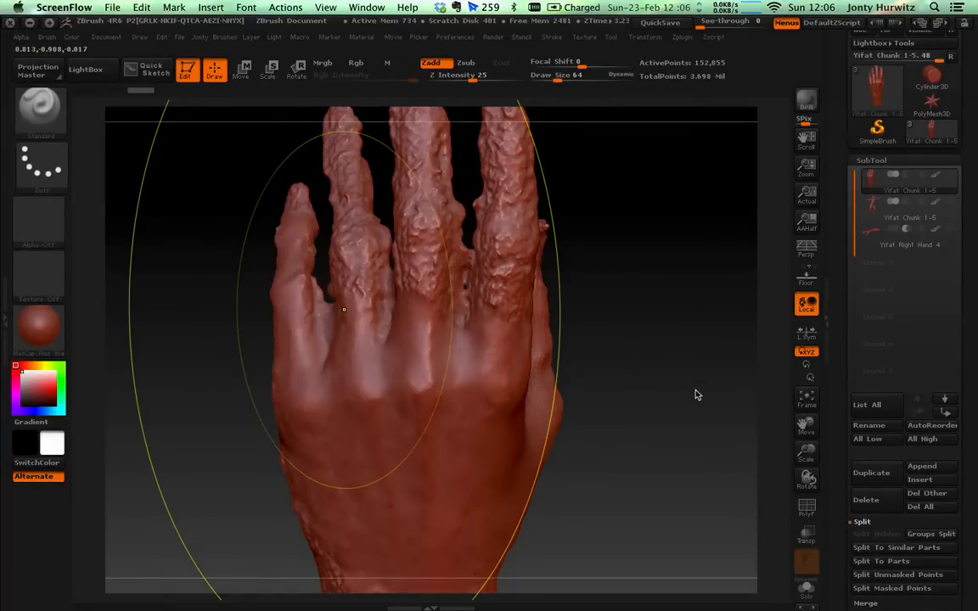
{"action": "mouse_move", "coordinate": [455, 260]}
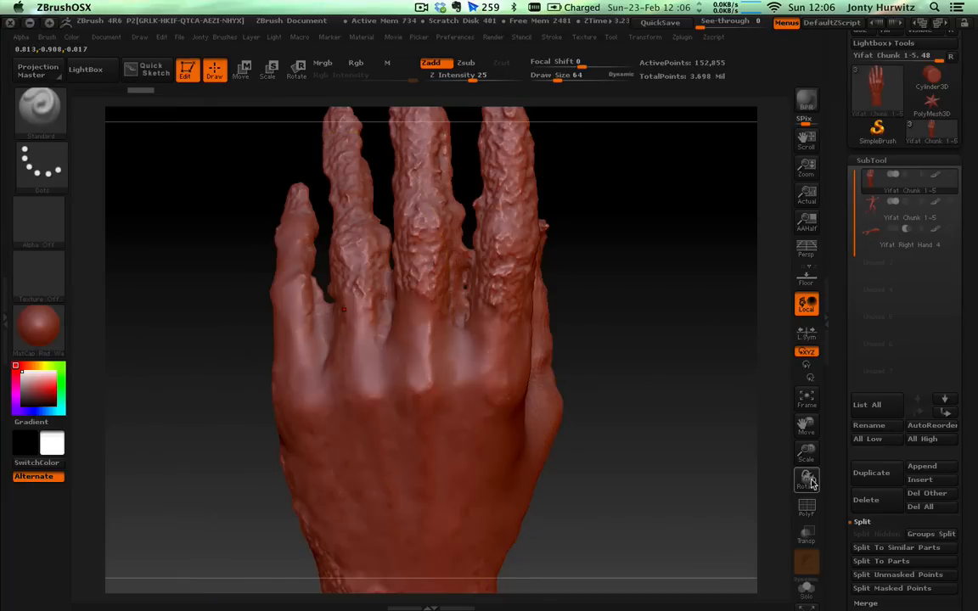
{"action": "mouse_move", "coordinate": [806, 479]}
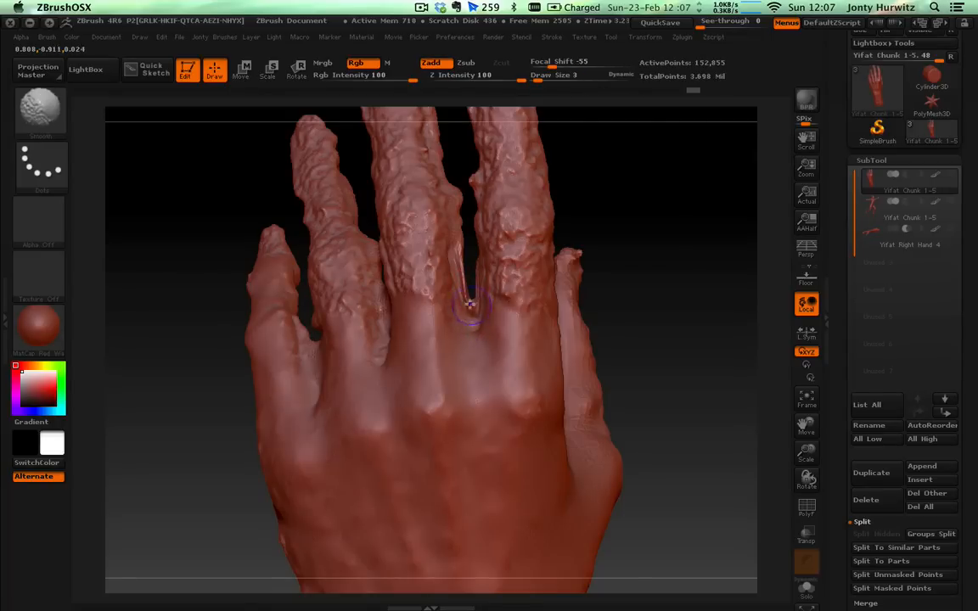
- Orbit and zoom the hand to inspect the stretched polygons in the finger webbing
{"action": "left_click_drag", "start_coordinate": [467, 306], "coordinate": [738, 476]}
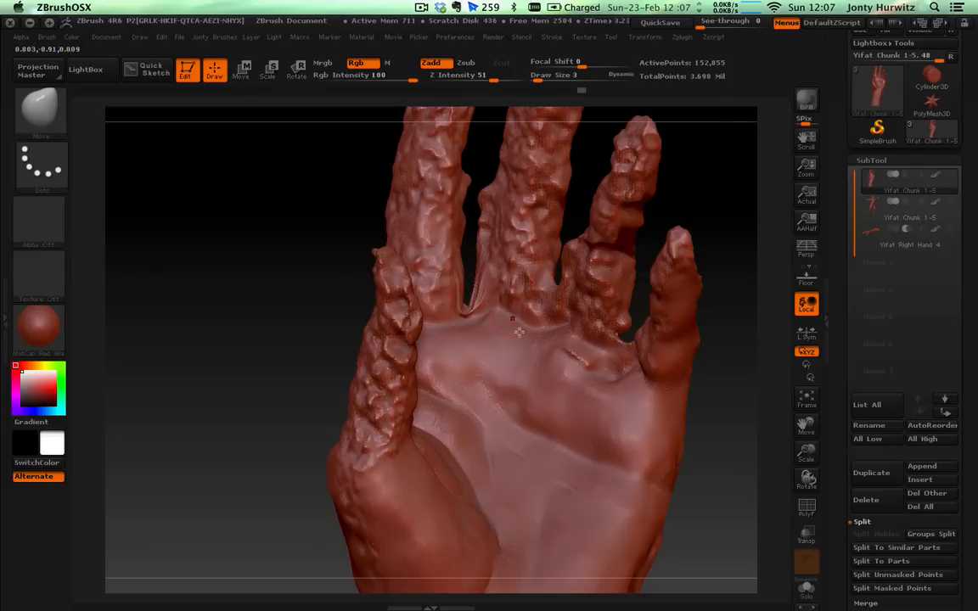
{"action": "left_click_drag", "start_coordinate": [513, 319], "coordinate": [743, 486]}
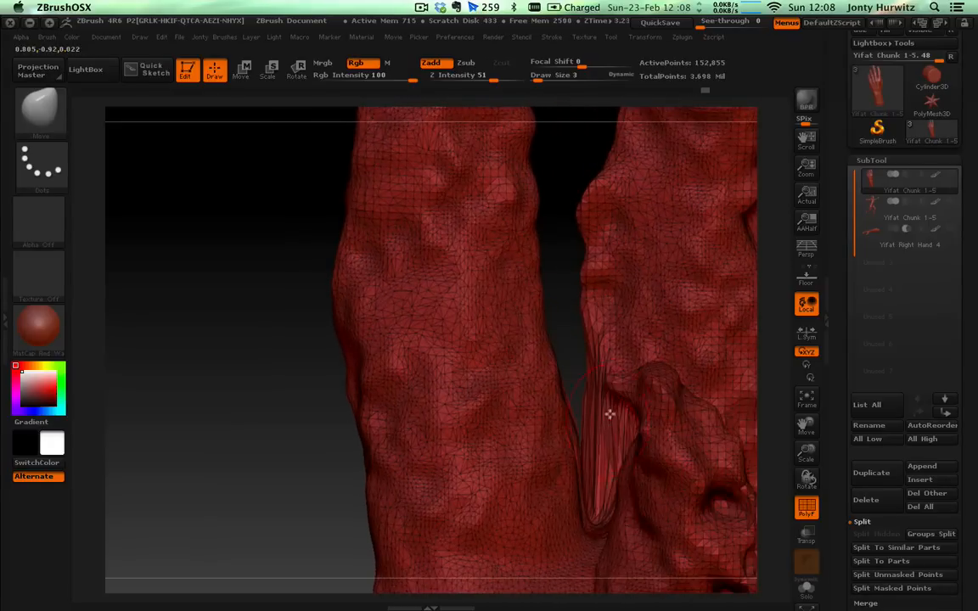
{"action": "left_click_drag", "start_coordinate": [610, 414], "coordinate": [584, 512]}
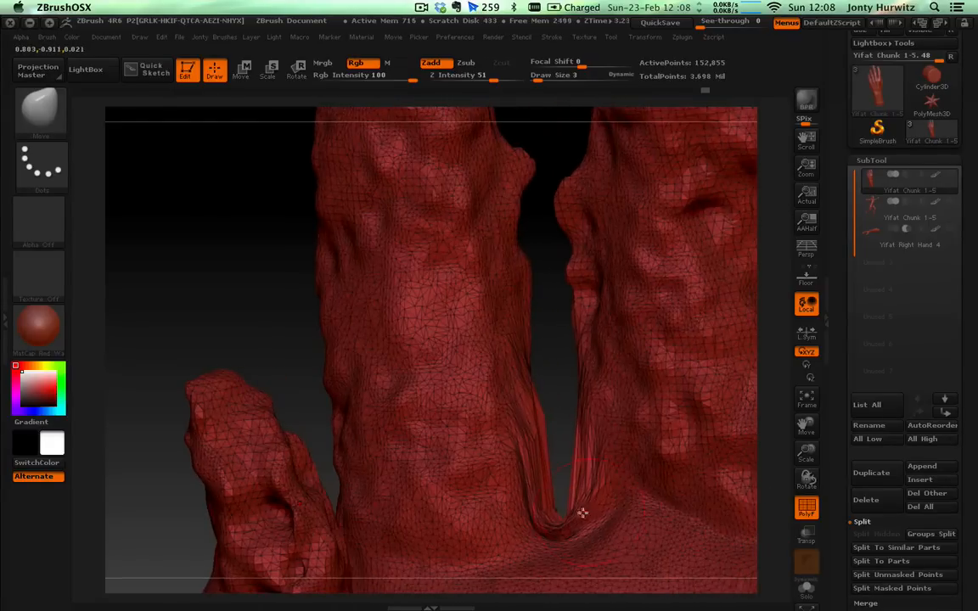
{"action": "left_click_drag", "start_coordinate": [584, 513], "coordinate": [545, 487]}
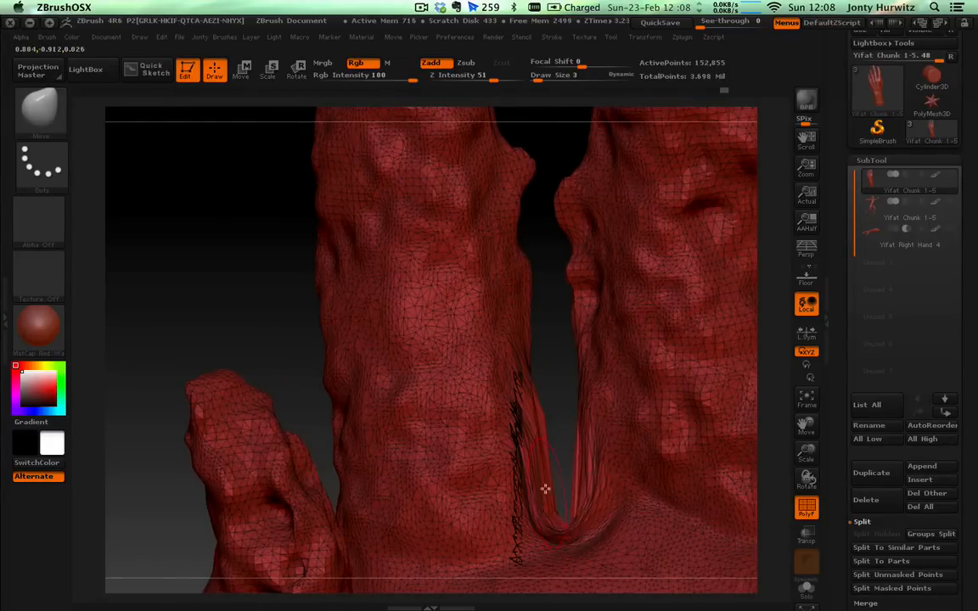
{"action": "left_click_drag", "start_coordinate": [543, 488], "coordinate": [580, 421]}
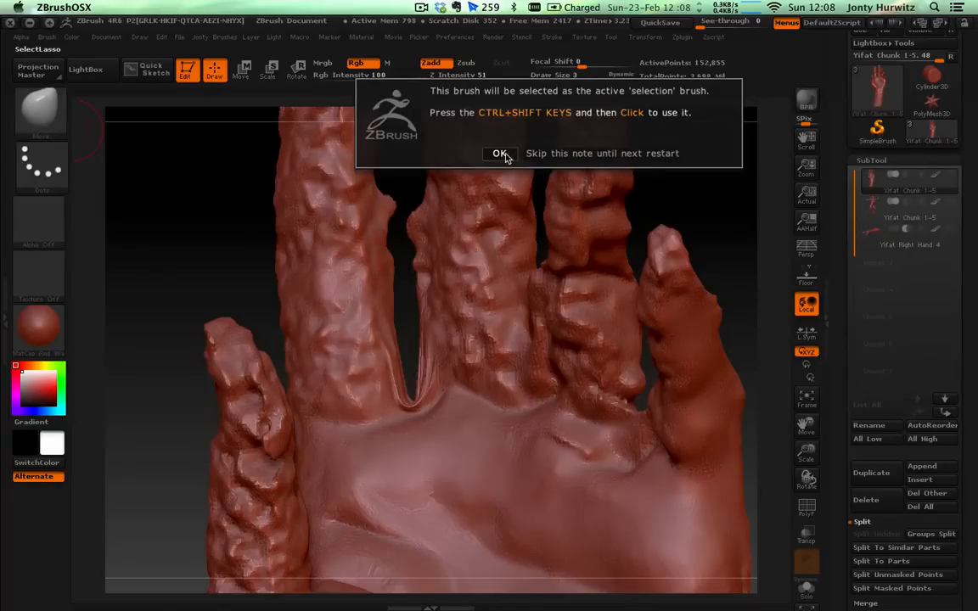
- Dismiss the SelectLasso notice and lasso around the stretched webbing between two fingers
{"action": "left_click", "coordinate": [499, 153]}
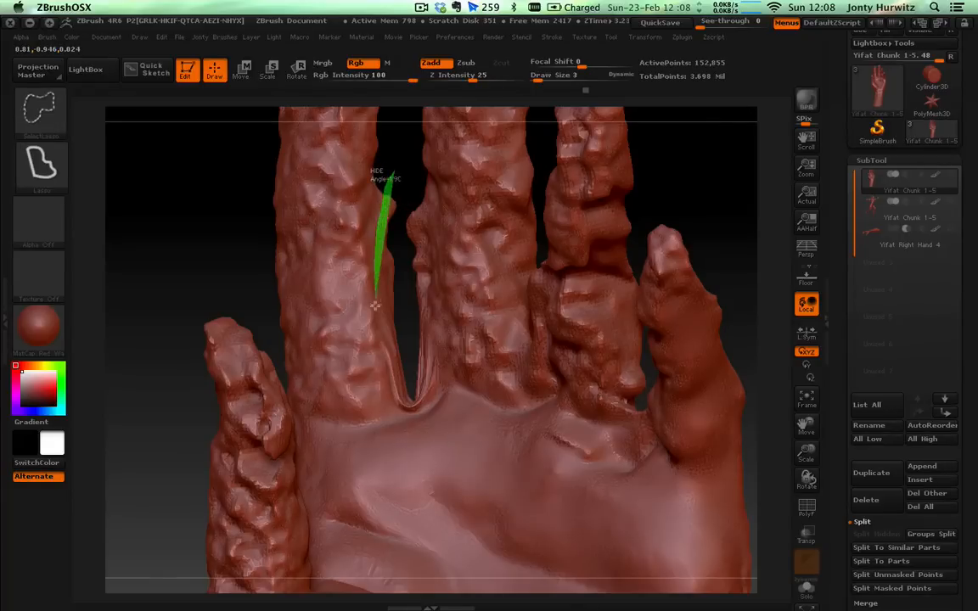
{"action": "left_click_drag", "start_coordinate": [387, 183], "coordinate": [458, 359]}
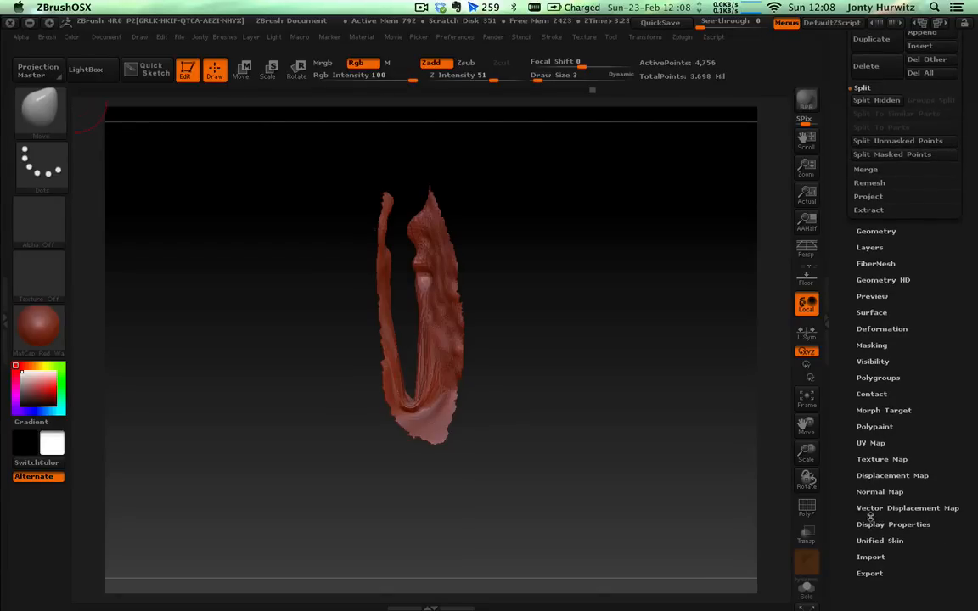
- Enable Double in Display Properties for the webbing piece and turn it to see its back side
{"action": "left_click", "coordinate": [893, 522]}
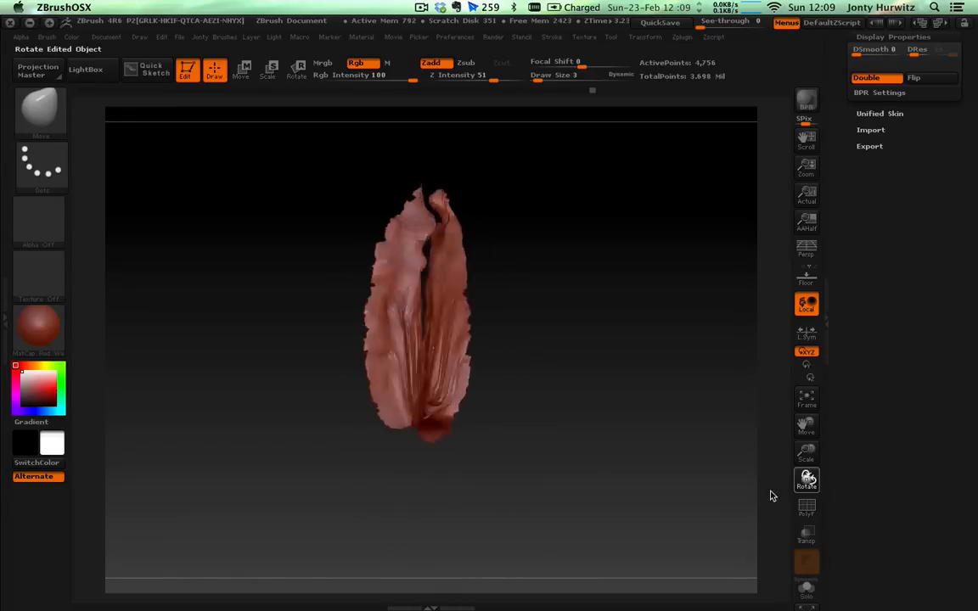
{"action": "left_click", "coordinate": [805, 426]}
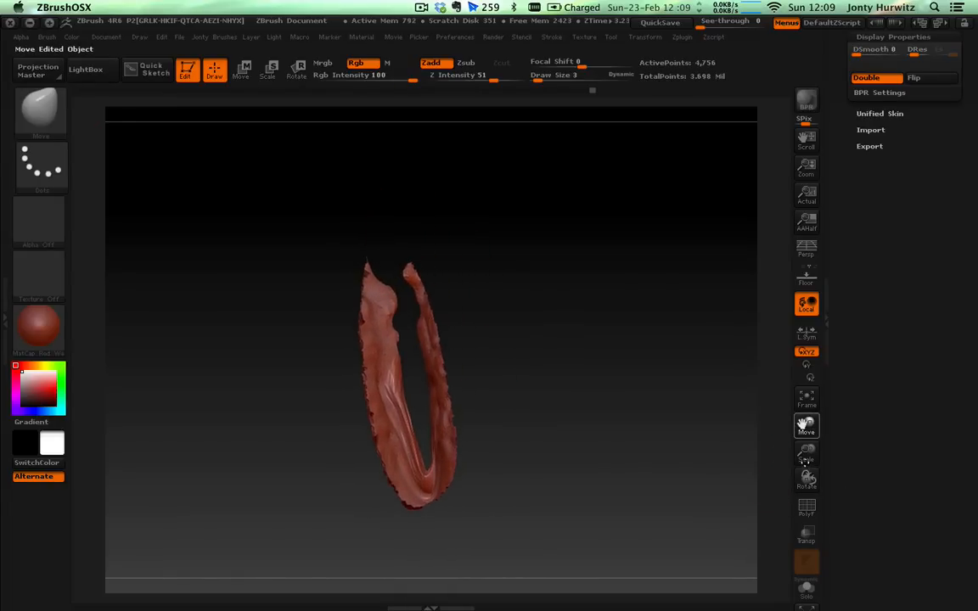
{"action": "left_click", "coordinate": [804, 478]}
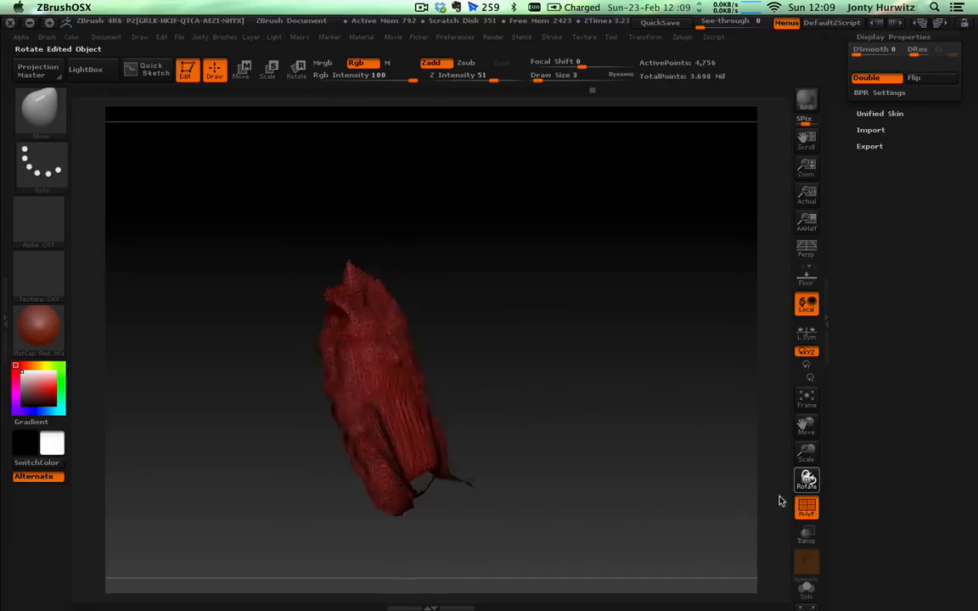
{"action": "left_click_drag", "start_coordinate": [781, 500], "coordinate": [722, 502]}
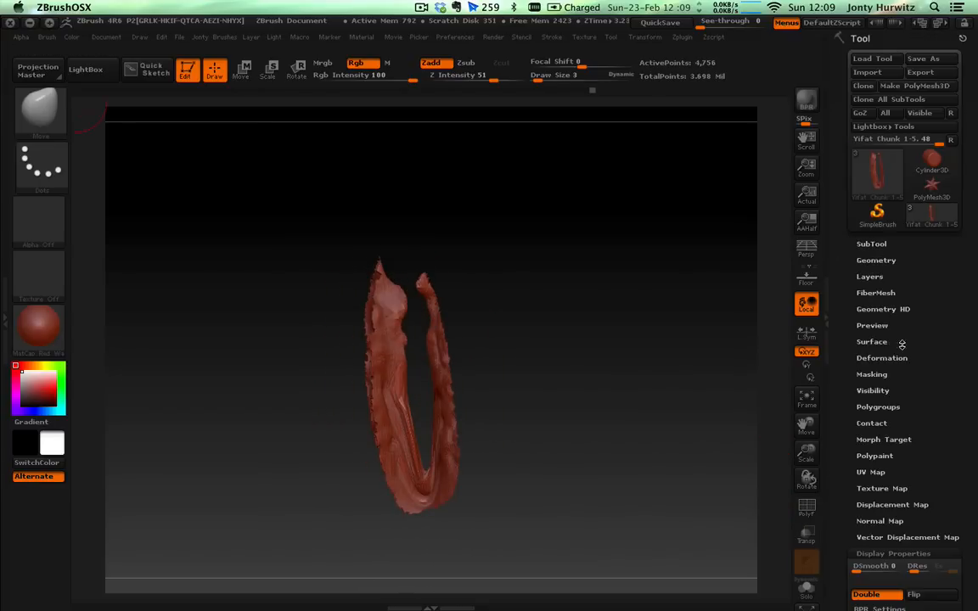
{"action": "mouse_move", "coordinate": [879, 407]}
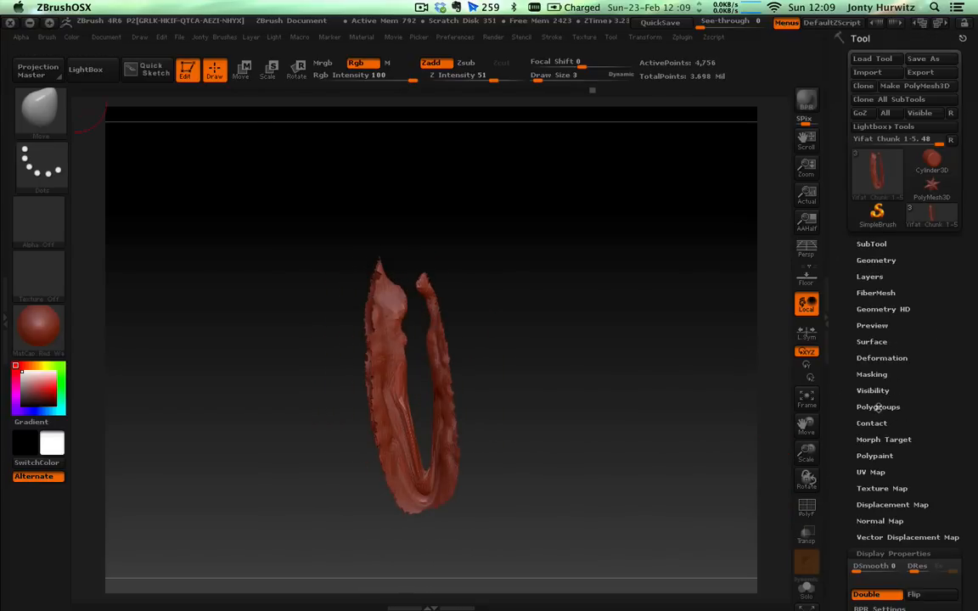
{"action": "mouse_move", "coordinate": [665, 309]}
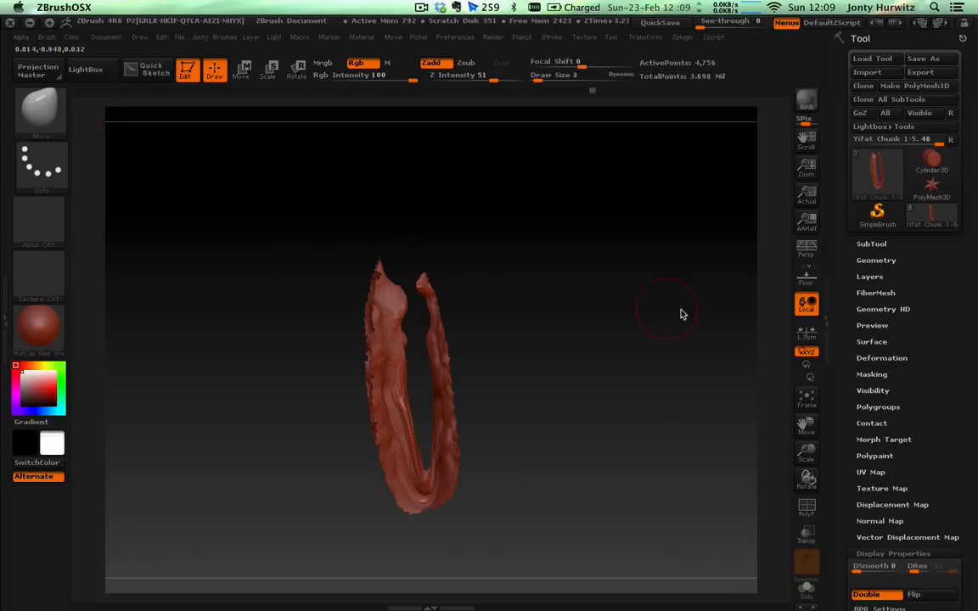
- Expand the Polygroups subpalette for the isolated webbing mesh
{"action": "left_click", "coordinate": [872, 373]}
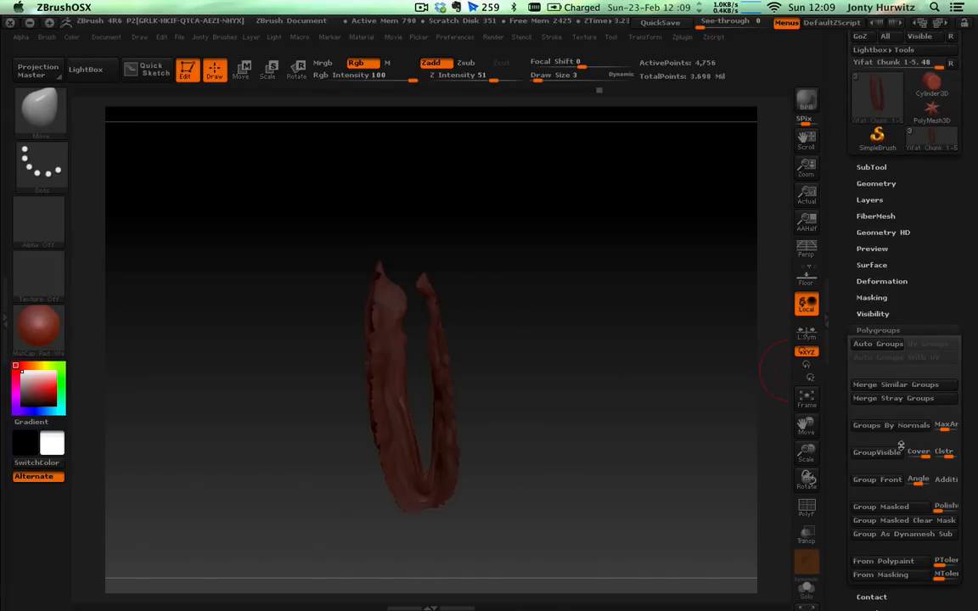
{"action": "mouse_move", "coordinate": [626, 365]}
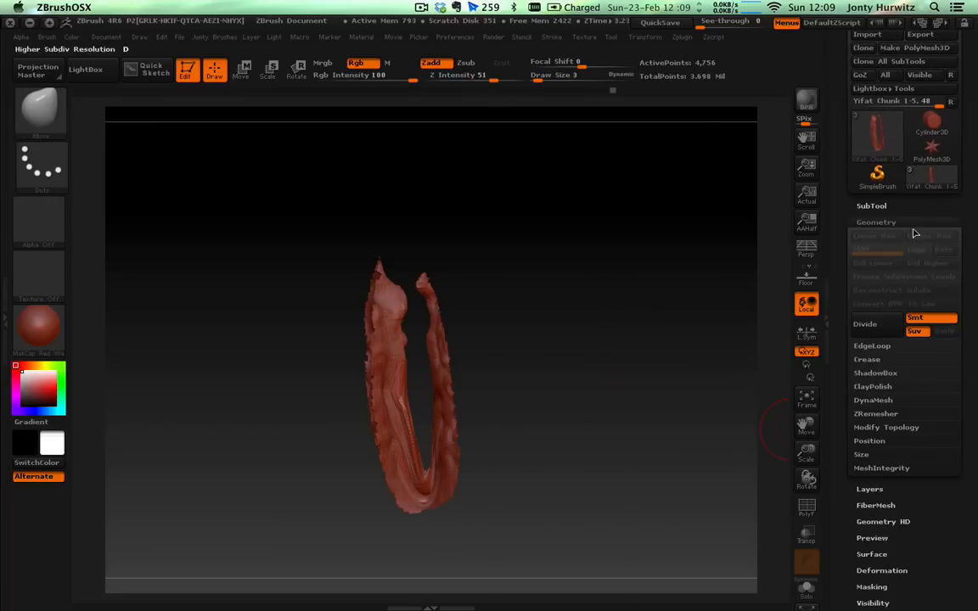
- Adjust ZRemesher Adaptive Size and Curves Strength, enable FreezeGroups, and run the remesh on the webbing strip
{"action": "left_click", "coordinate": [875, 414]}
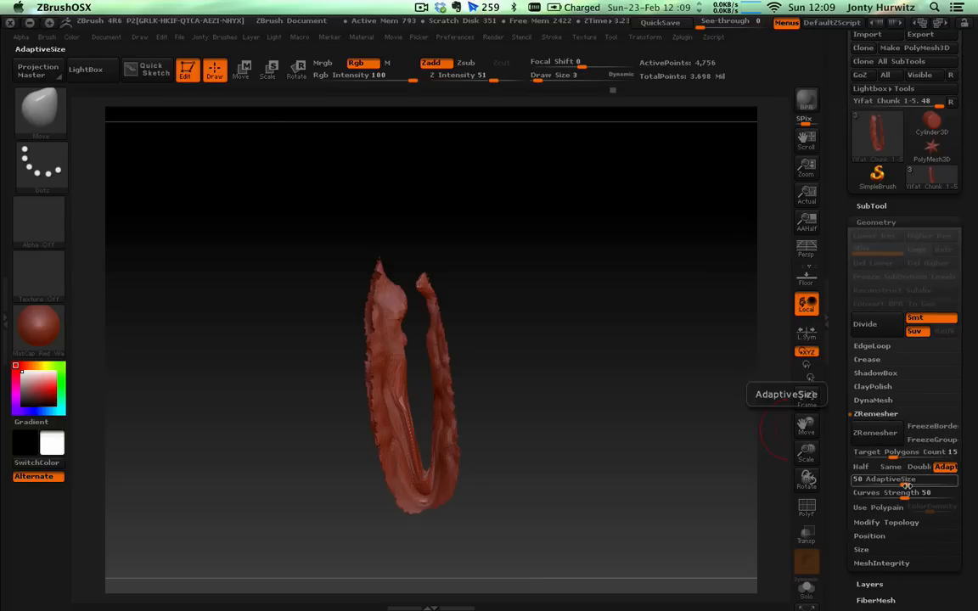
{"action": "left_click_drag", "start_coordinate": [883, 479], "coordinate": [933, 478]}
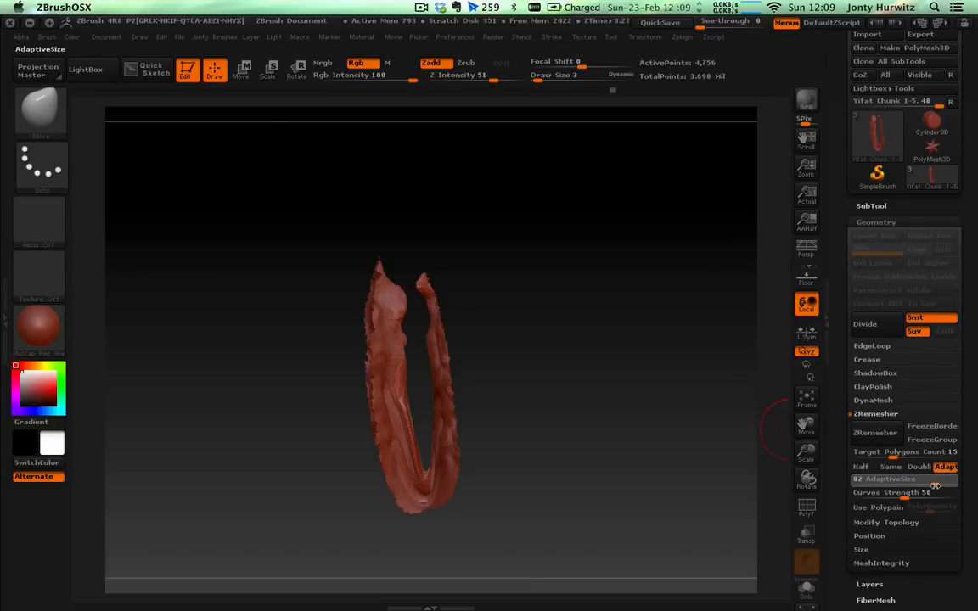
{"action": "left_click_drag", "start_coordinate": [934, 479], "coordinate": [865, 478]}
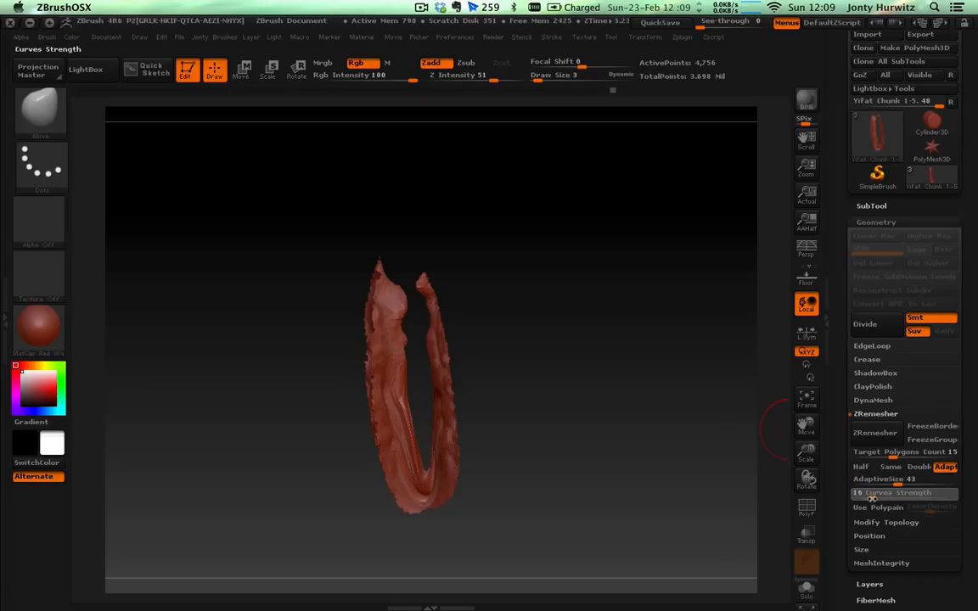
{"action": "left_click", "coordinate": [903, 479]}
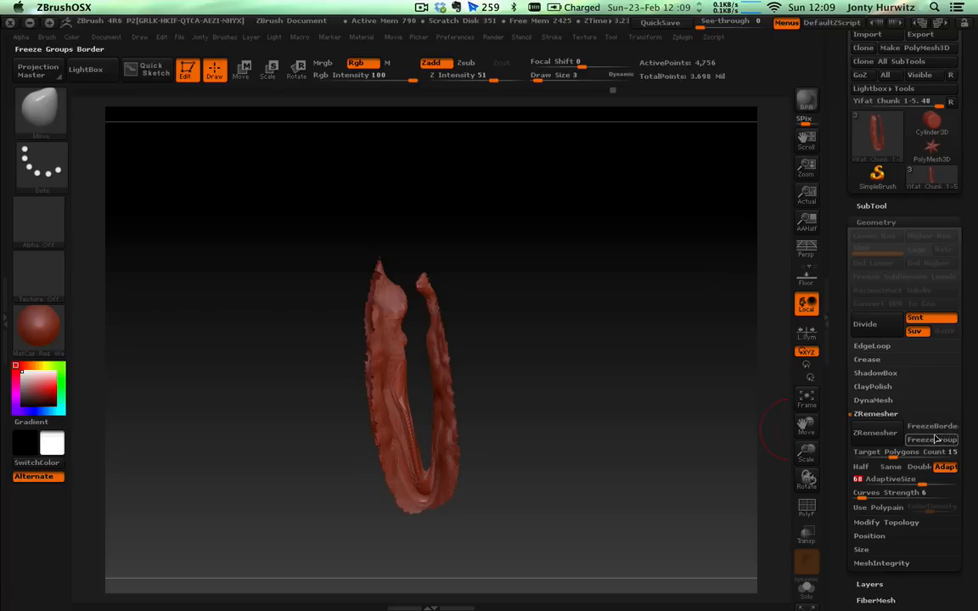
{"action": "mouse_move", "coordinate": [930, 439]}
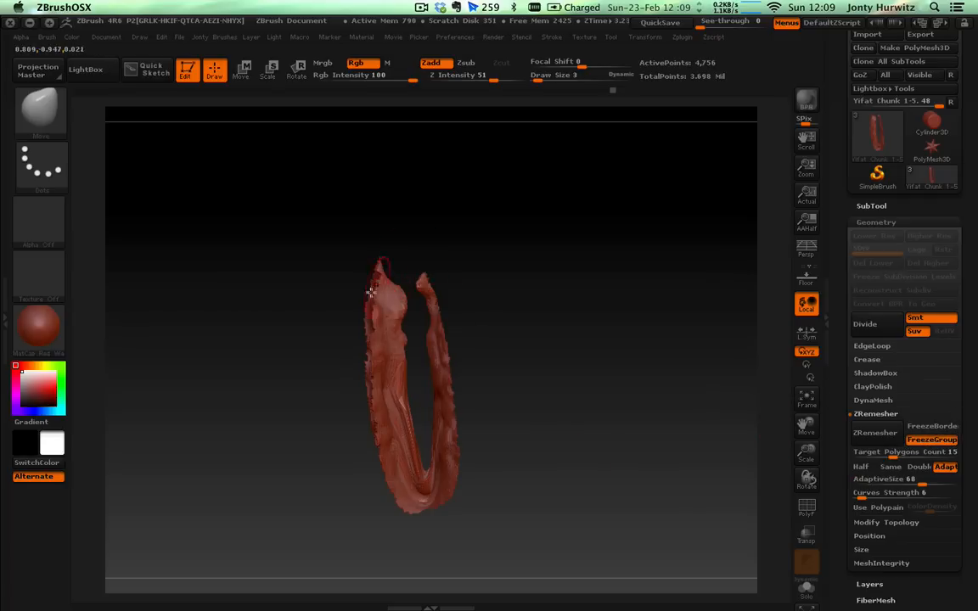
{"action": "left_click", "coordinate": [876, 433]}
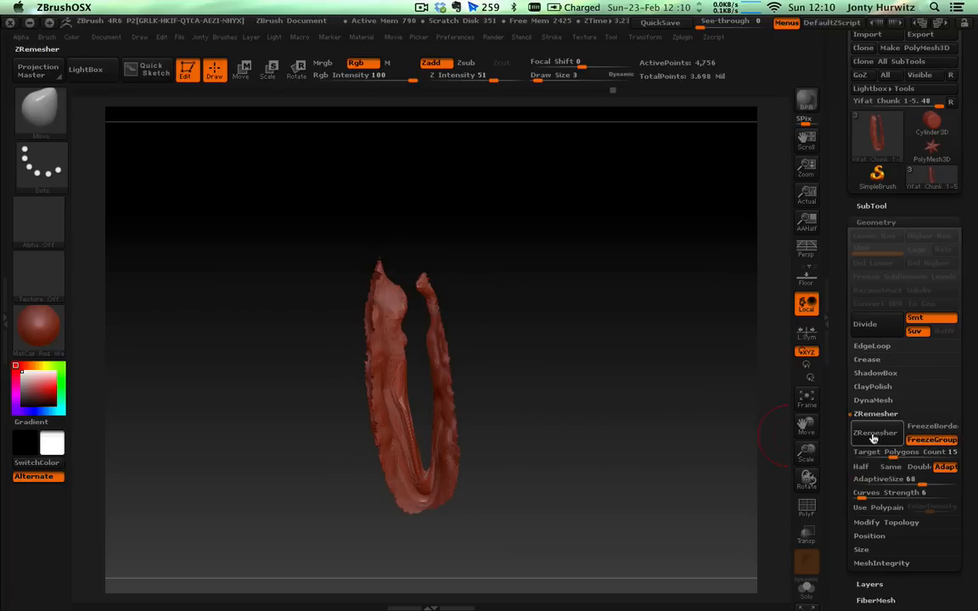
{"action": "left_click", "coordinate": [876, 433]}
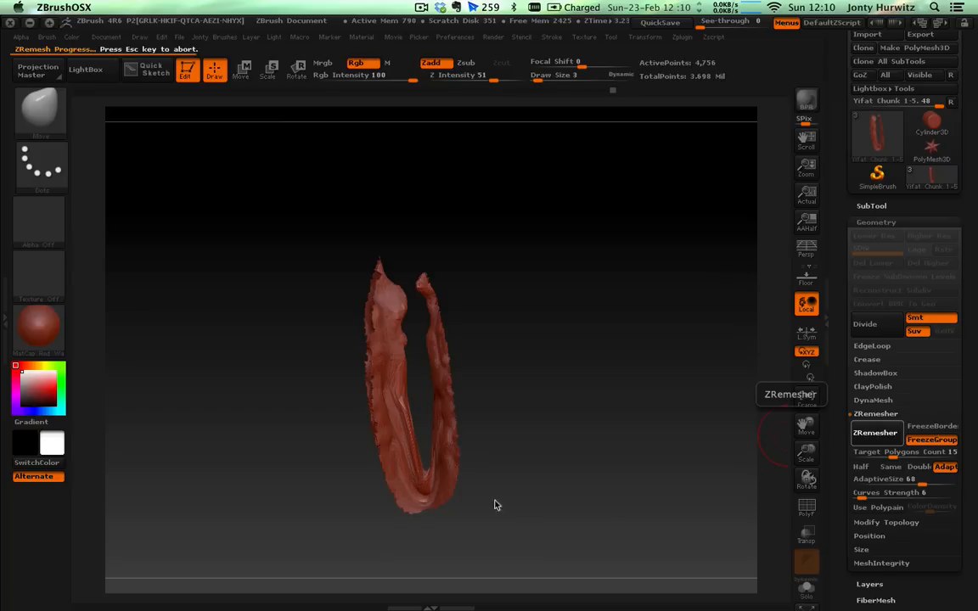
{"action": "mouse_move", "coordinate": [522, 475]}
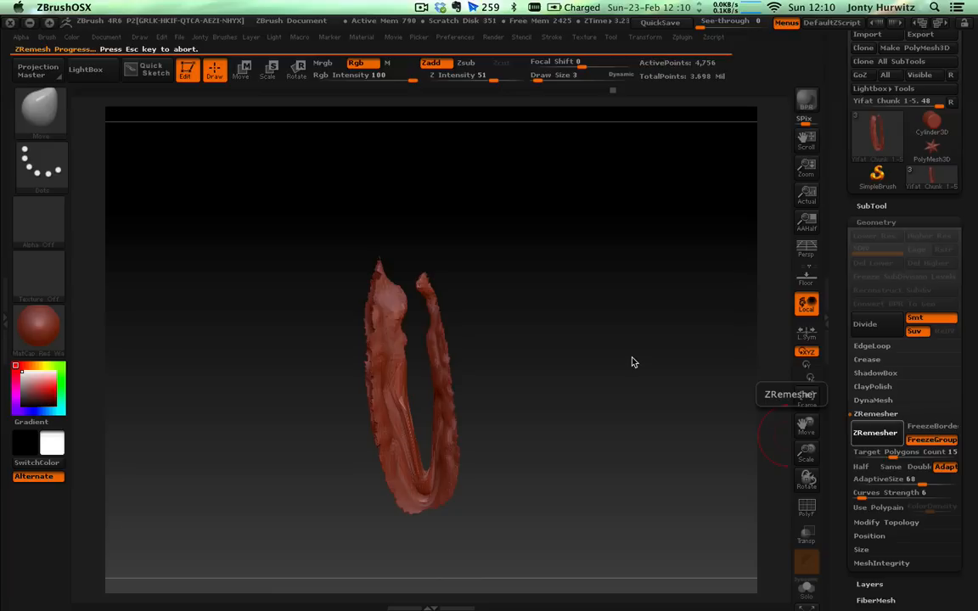
{"action": "left_click", "coordinate": [876, 432]}
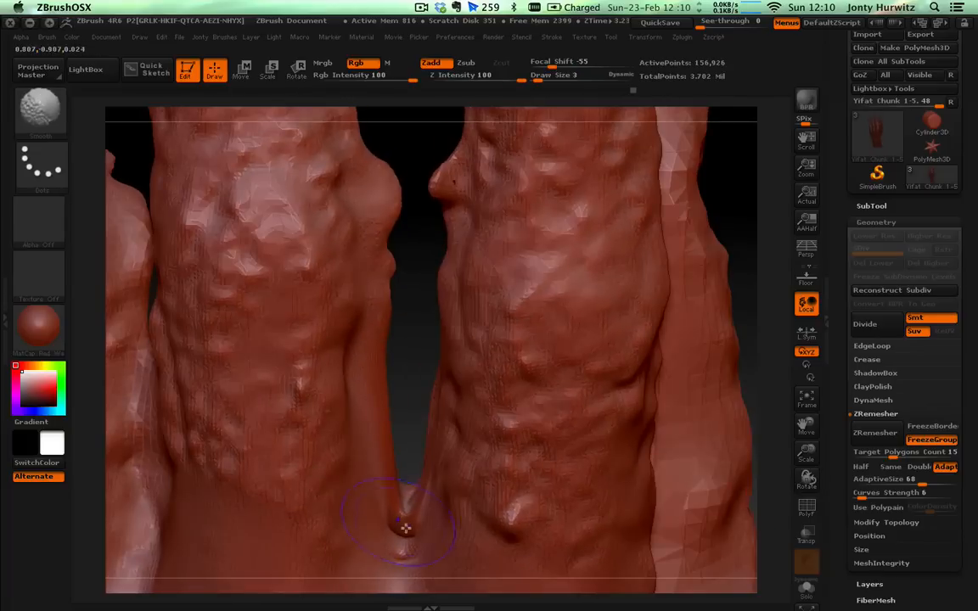
{"action": "mouse_move", "coordinate": [458, 530]}
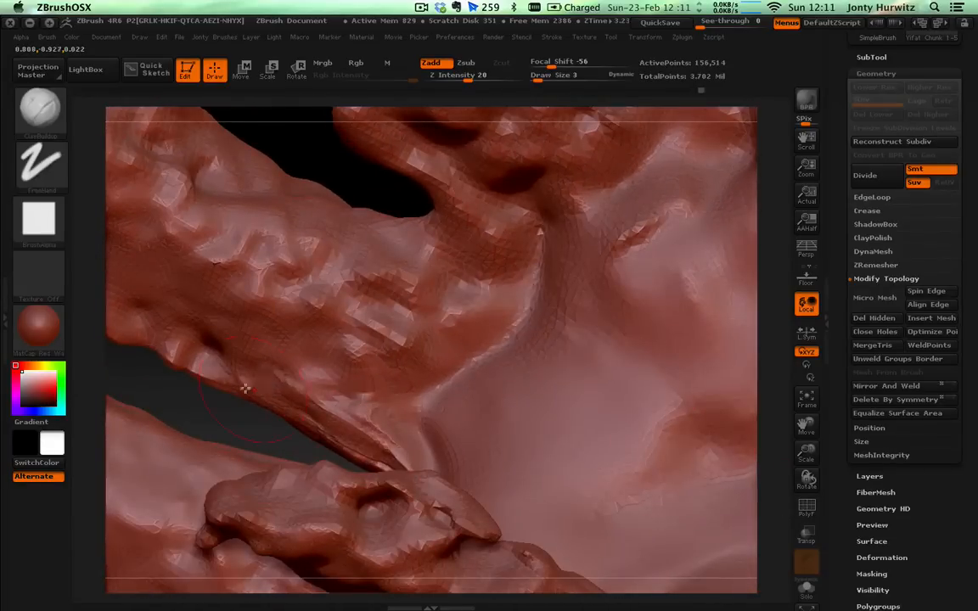
- Switch sculpting brush and smooth over the small hole at the webbing seam
{"action": "left_click_drag", "start_coordinate": [246, 387], "coordinate": [421, 523]}
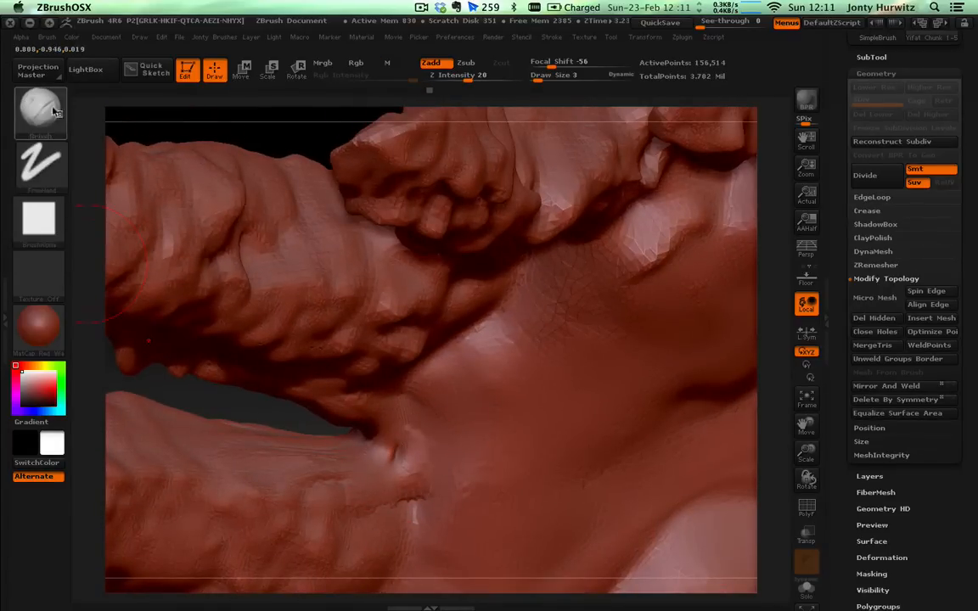
{"action": "left_click", "coordinate": [40, 112]}
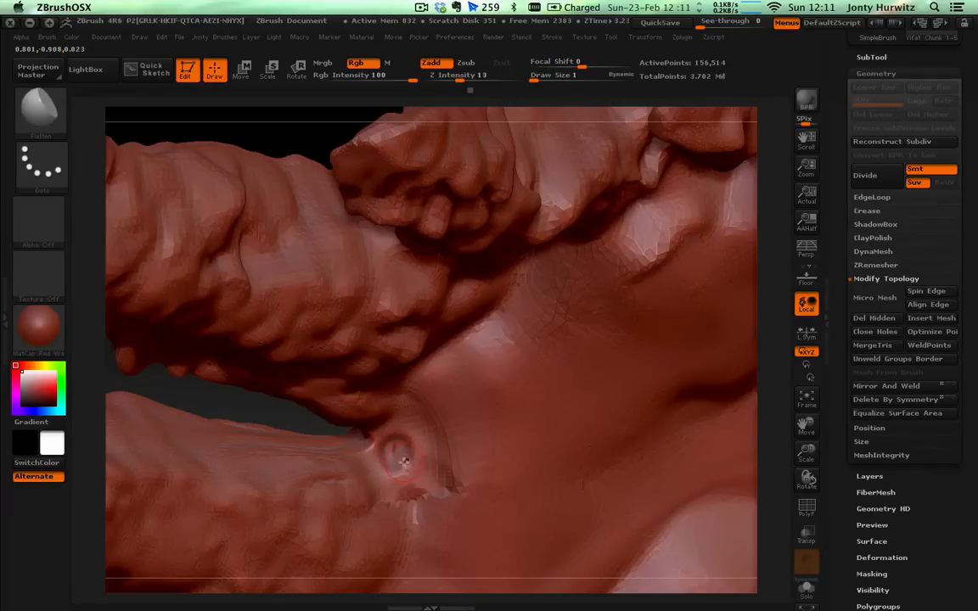
{"action": "left_click", "coordinate": [399, 457]}
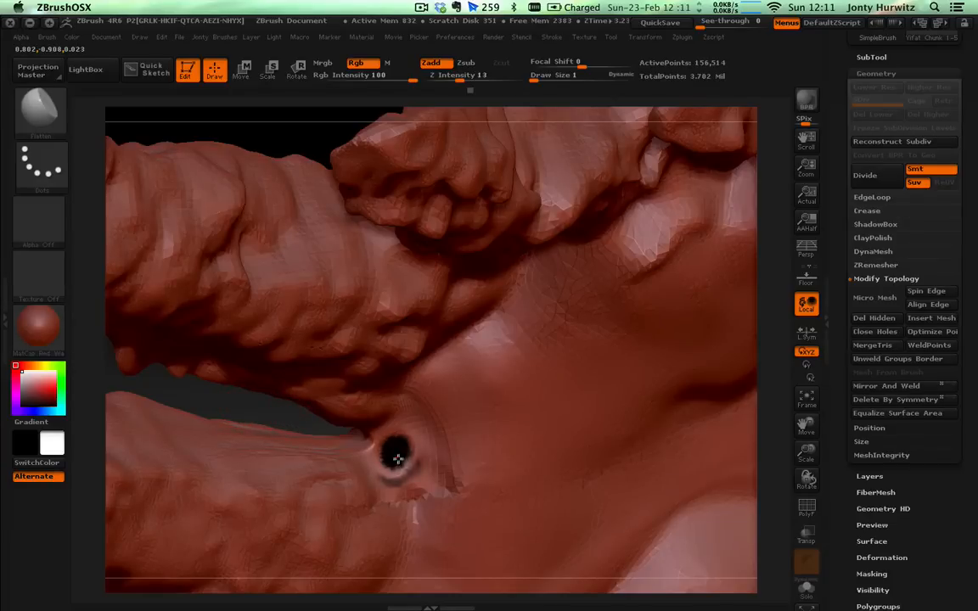
{"action": "left_click_drag", "start_coordinate": [399, 458], "coordinate": [458, 492]}
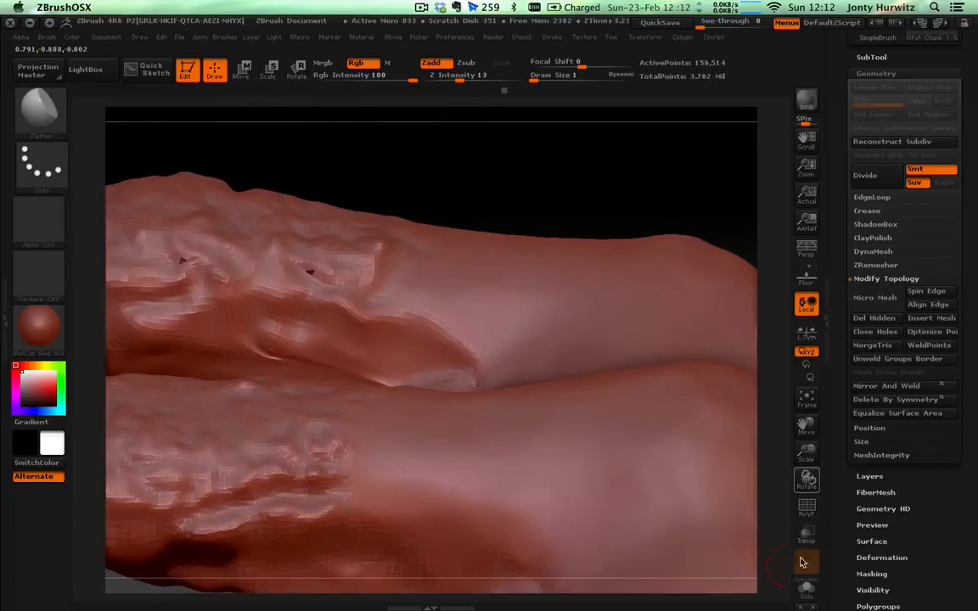
{"action": "mouse_move", "coordinate": [253, 346]}
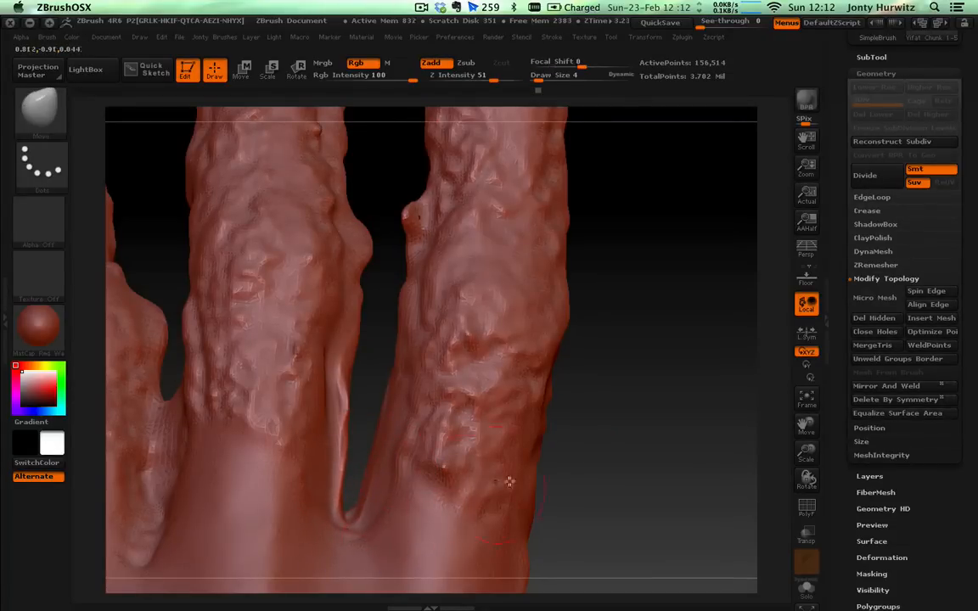
- Smooth the webbing between the fingers and sculpt along the top of the finger
{"action": "left_click_drag", "start_coordinate": [510, 482], "coordinate": [323, 360]}
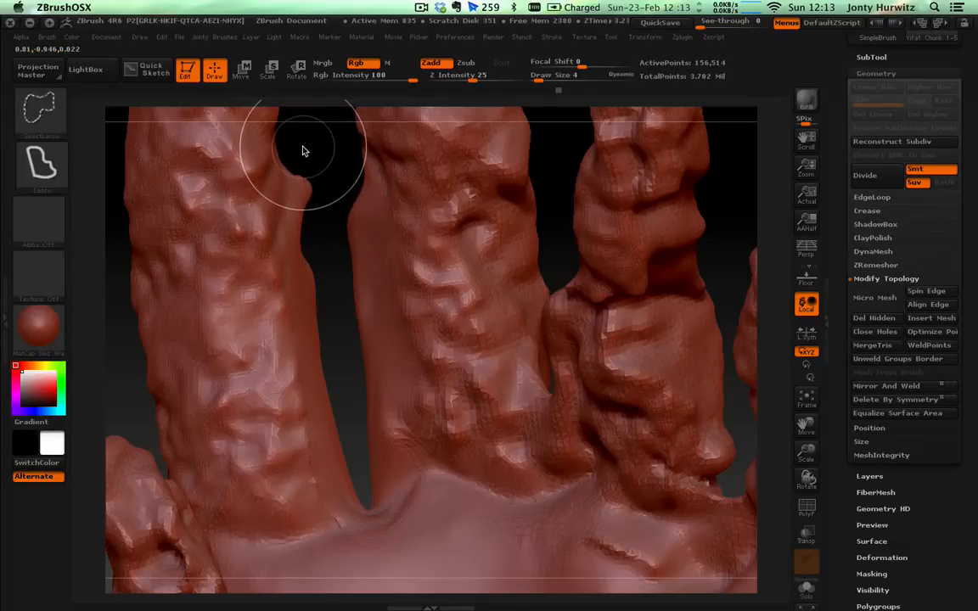
{"action": "left_click_drag", "start_coordinate": [302, 150], "coordinate": [265, 397]}
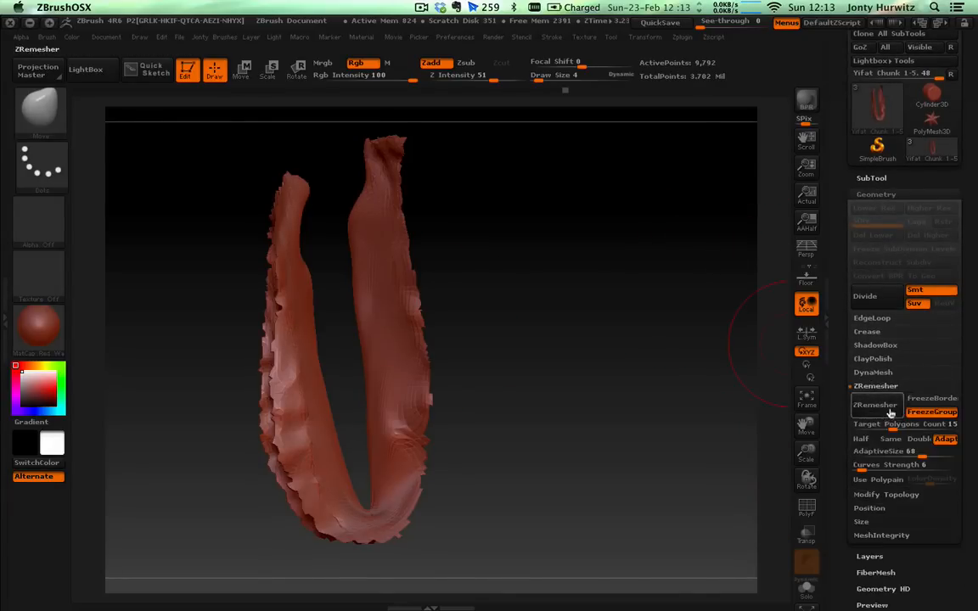
{"action": "mouse_move", "coordinate": [876, 404]}
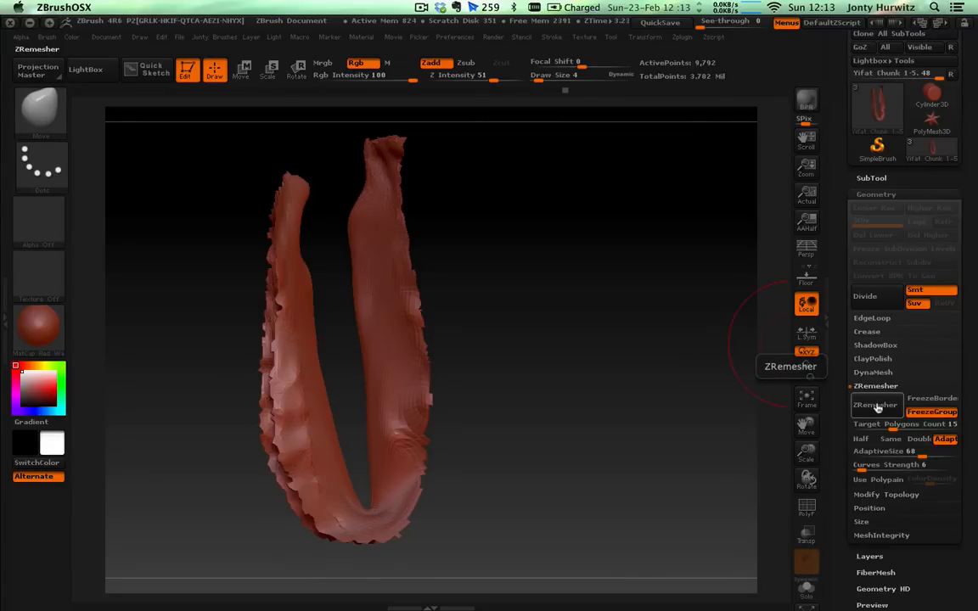
- Run ZRemesher on the webbing subtool and weld coincident points via WeldPoints
{"action": "left_click", "coordinate": [876, 404]}
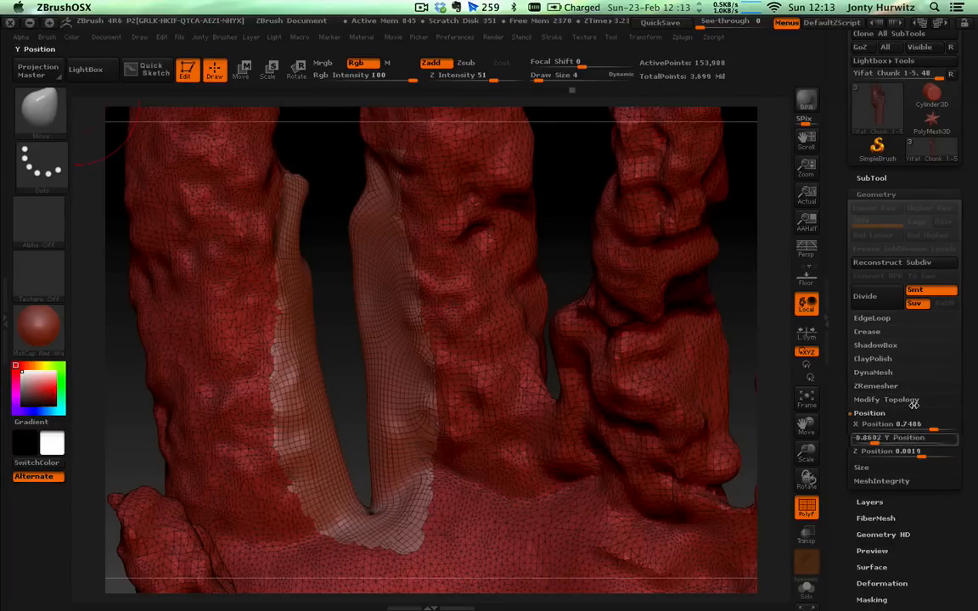
{"action": "left_click", "coordinate": [886, 399]}
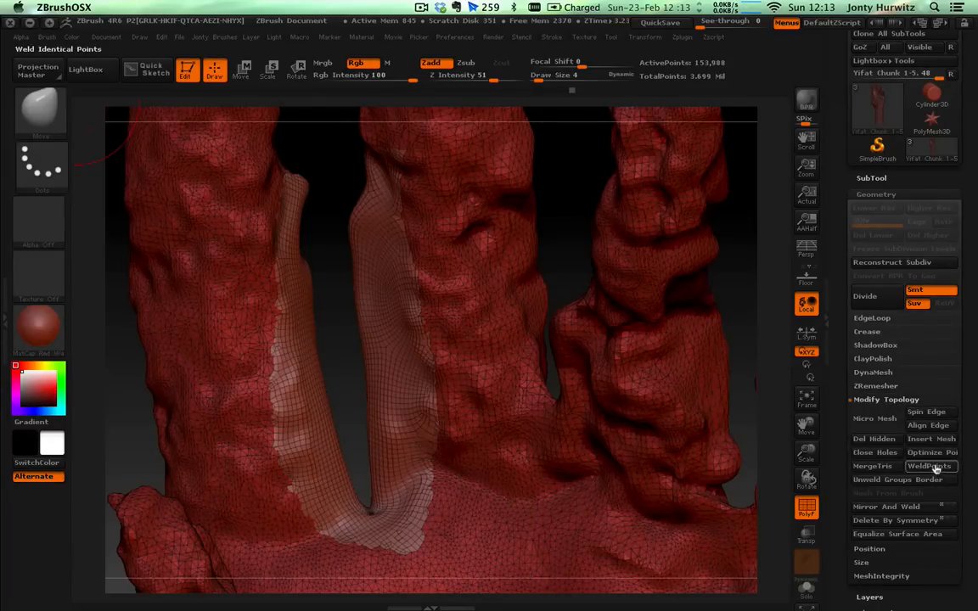